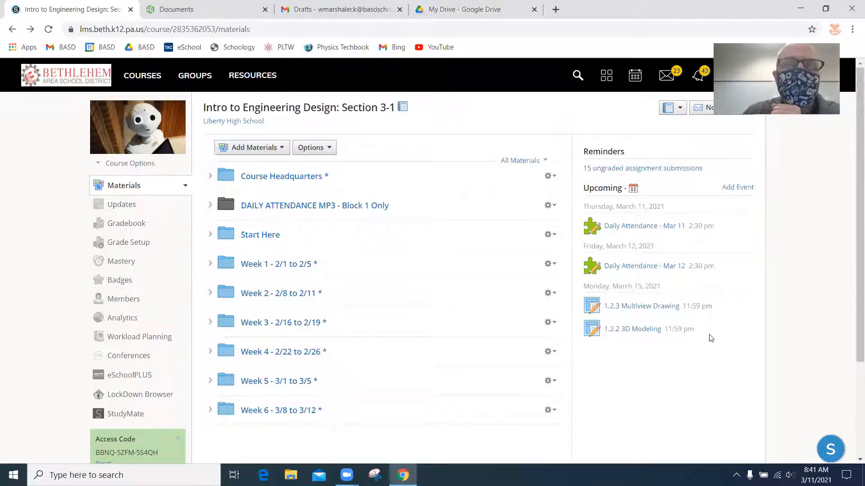
mouse_move(430, 322)
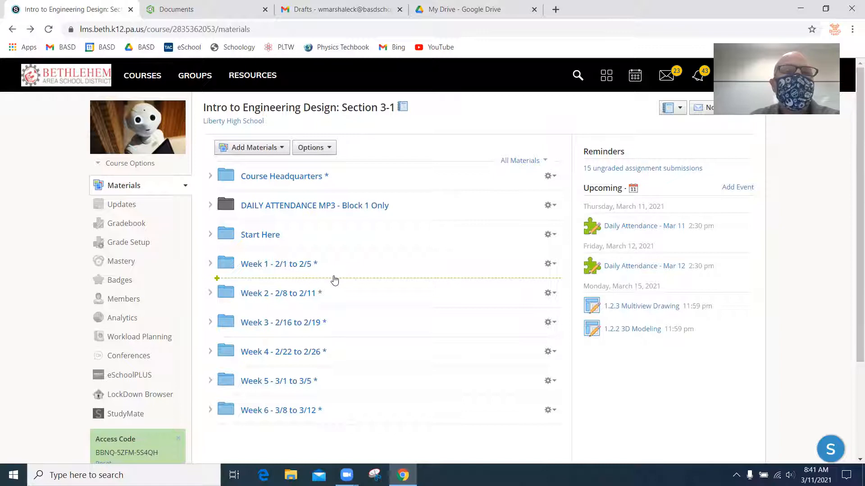
Step: Expand the Start Here folder in the Schoology course materials, then switch to the Onshape tab
left_click(211, 234)
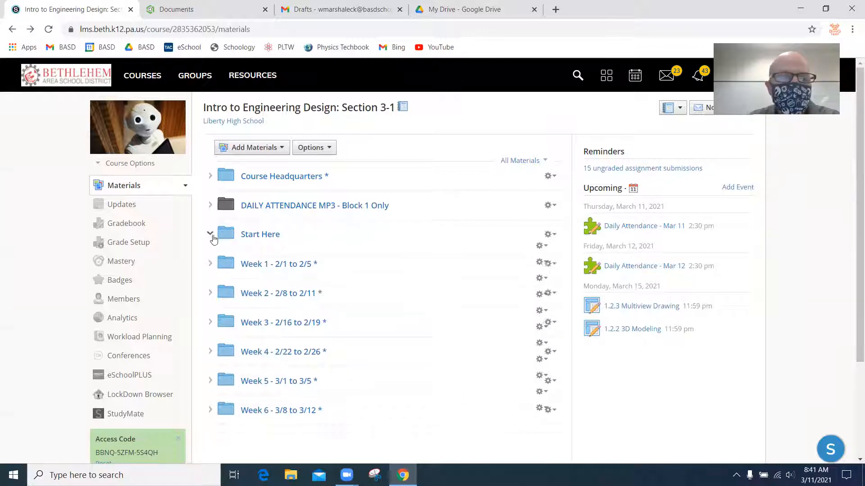
left_click(210, 234)
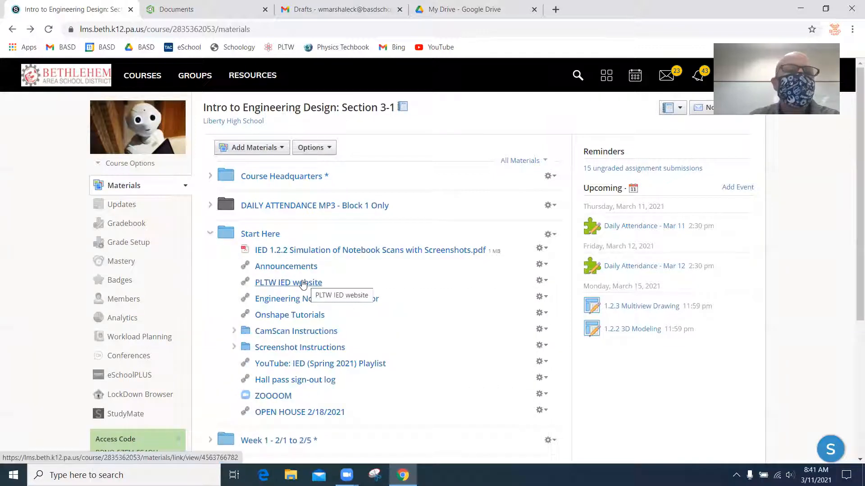
left_click(204, 9)
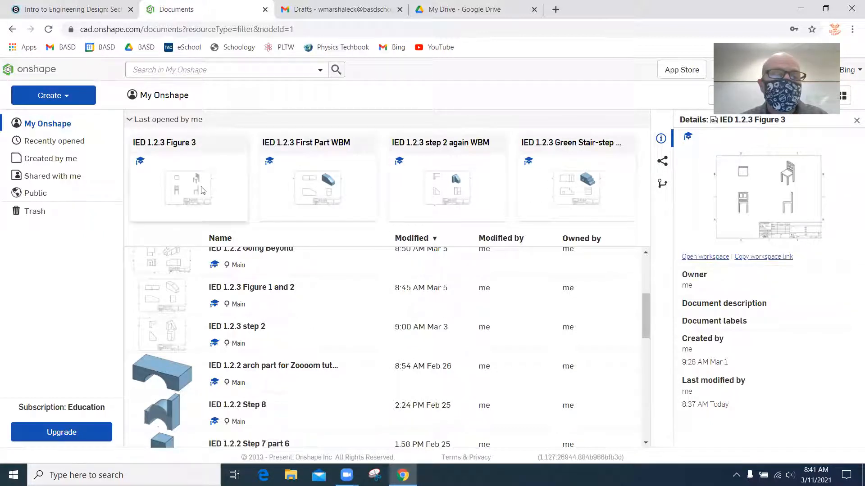
mouse_move(168, 205)
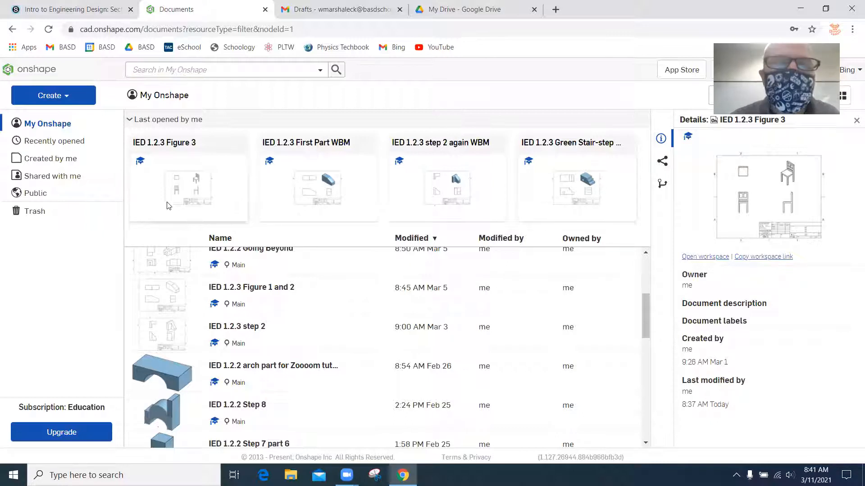
mouse_move(240, 186)
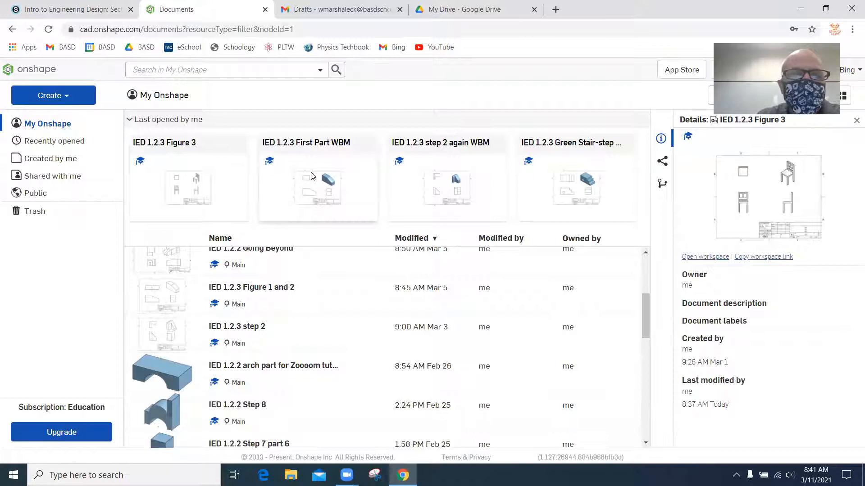
Step: Open the IED 1.2.3 First Part WBM document's drawing from the Onshape documents list
double_click(317, 187)
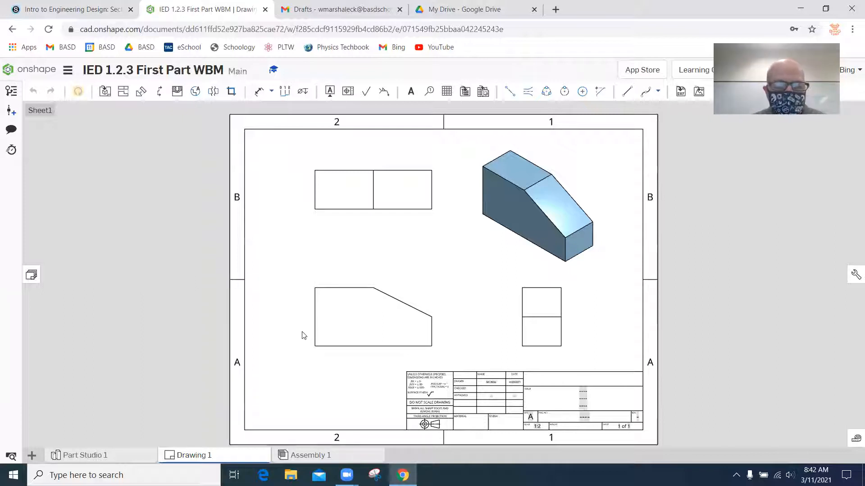
mouse_move(183, 353)
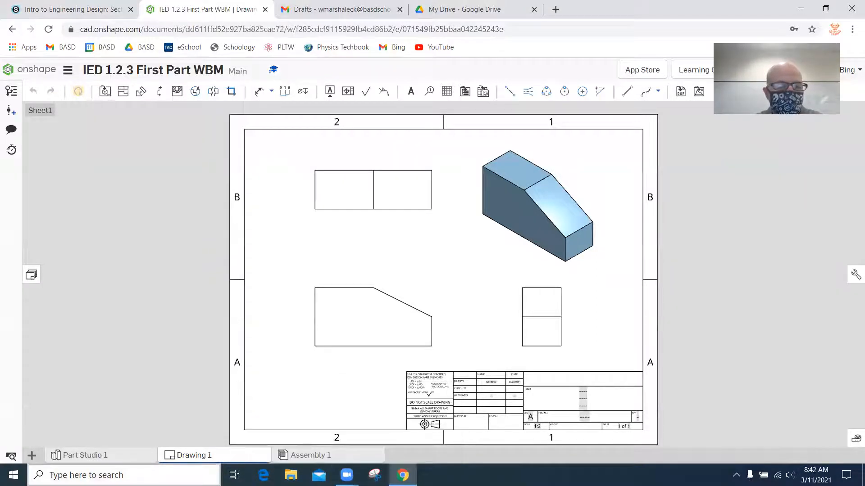
Step: Launch Snipping Tool from Windows search and capture a new snip of the drawing
left_click(83, 474)
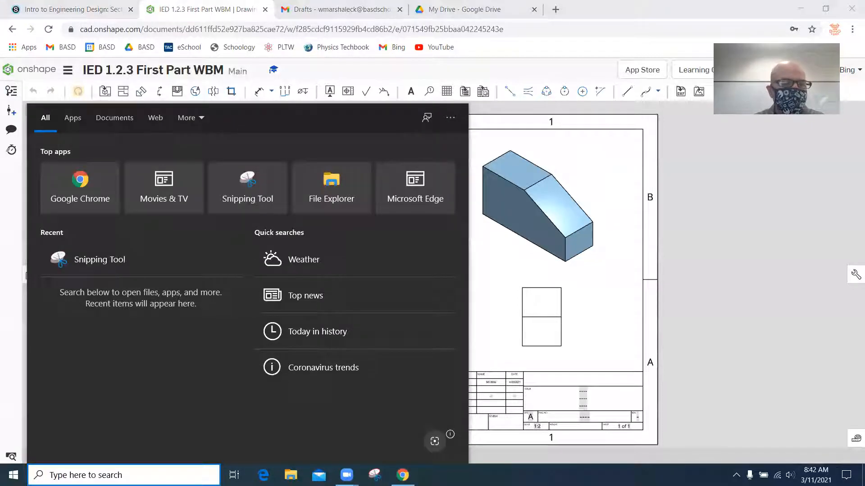
type("snip")
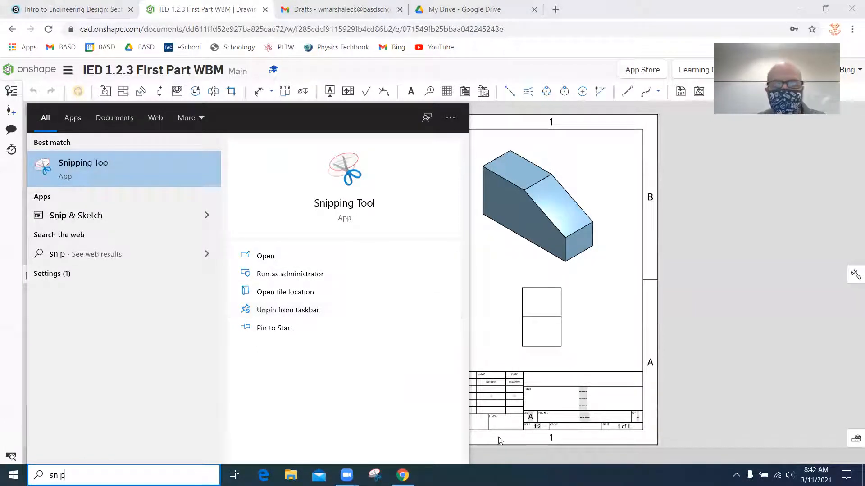
left_click(83, 168)
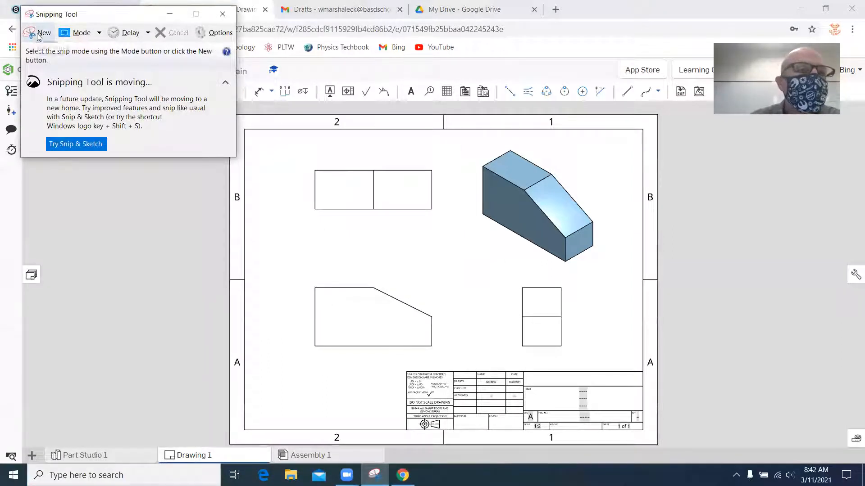
left_click(44, 33)
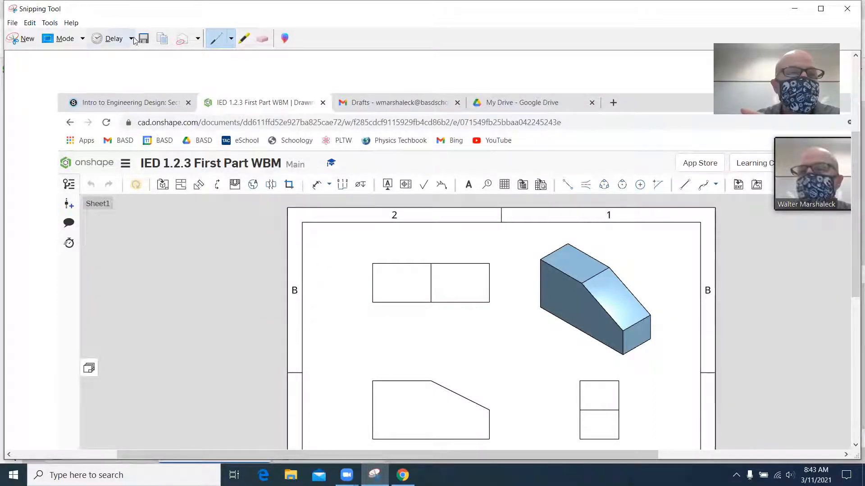
Step: Start saving the snip and create a new desktop folder named 'IED 1.2.3 WBM'
left_click(142, 38)
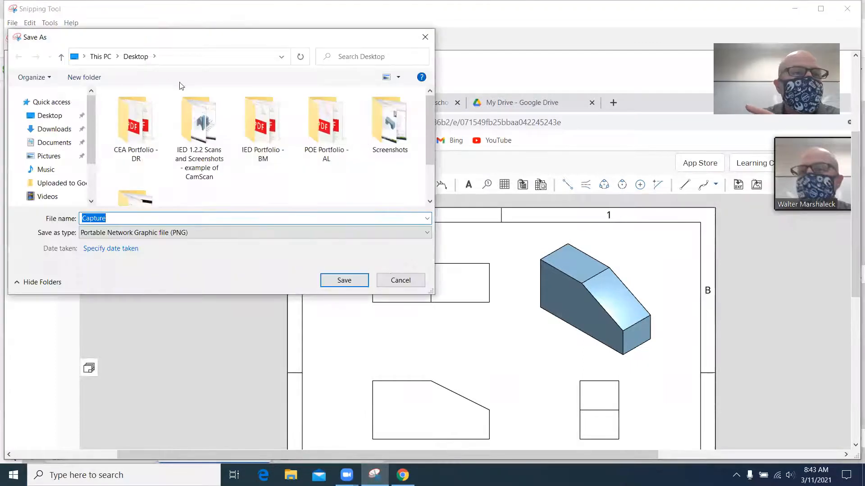
left_click(135, 119)
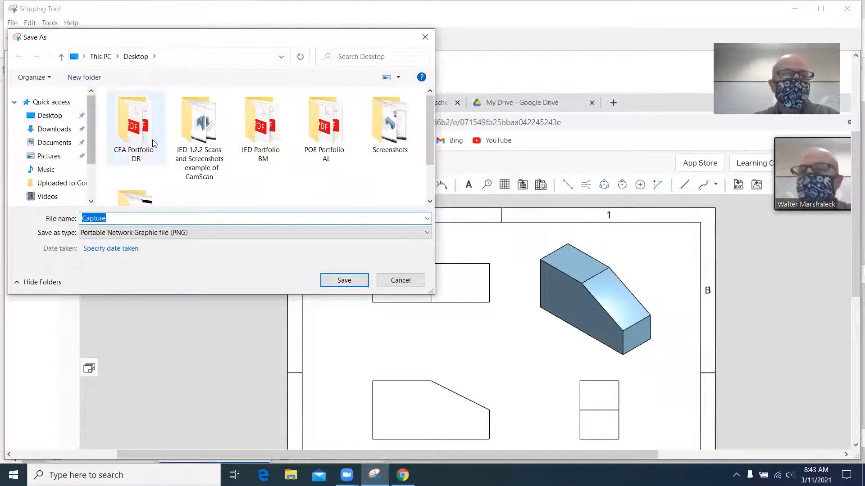
left_click(199, 121)
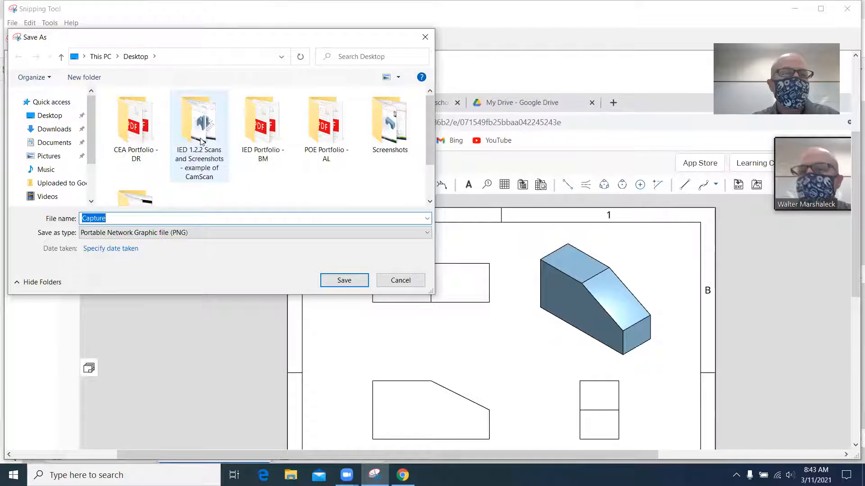
mouse_move(198, 127)
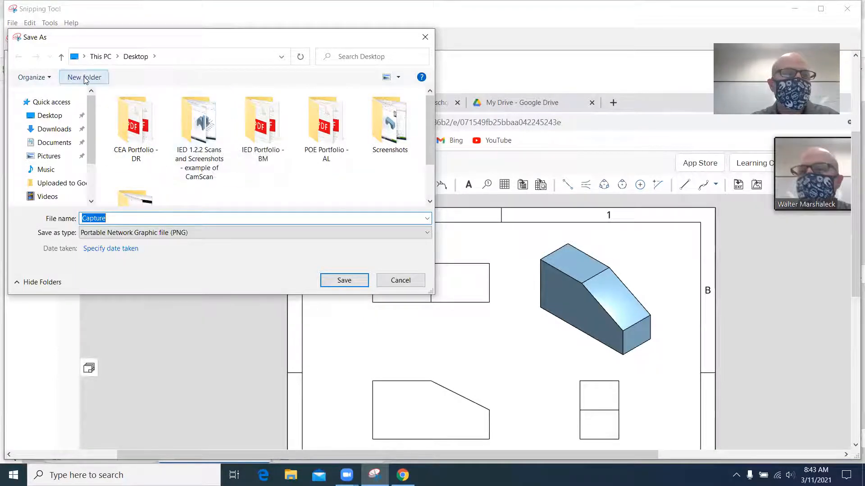
left_click(83, 77)
type("IED 1.2.3 WB")
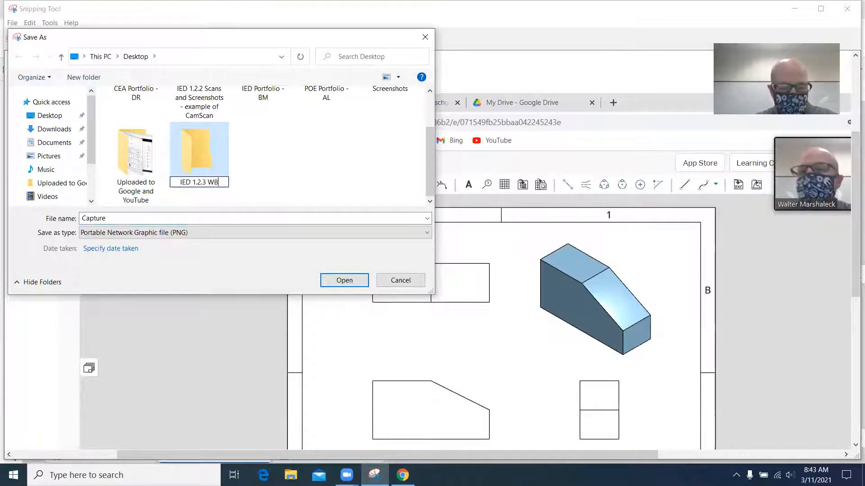
type("M")
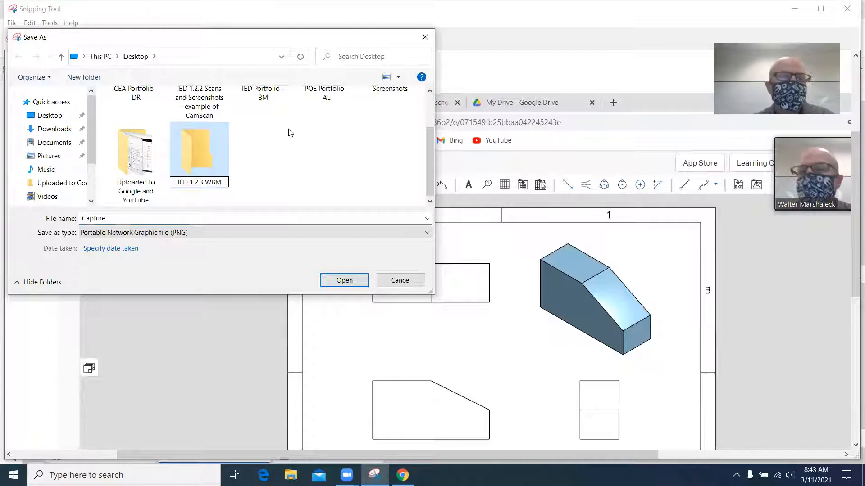
mouse_move(235, 154)
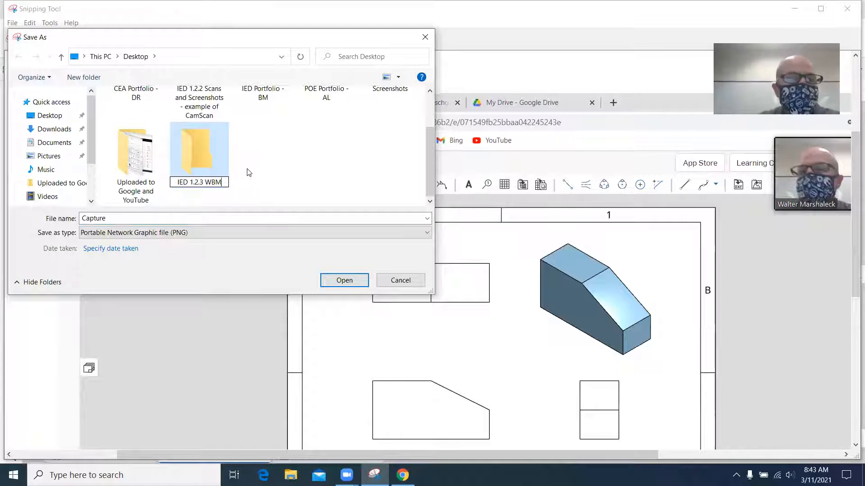
Step: Open the IED 1.2.3 WBM folder and name the file 'IED 1.2.3 First Part'
double_click(198, 152)
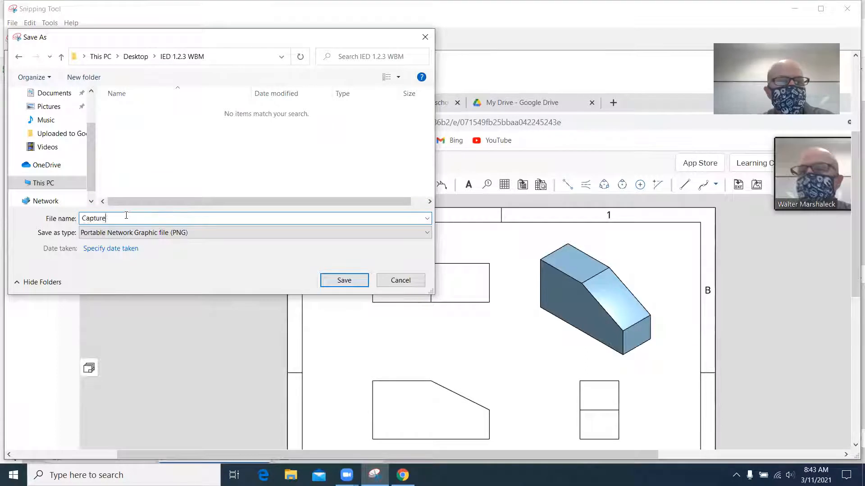
type("IED 1.2.3 First")
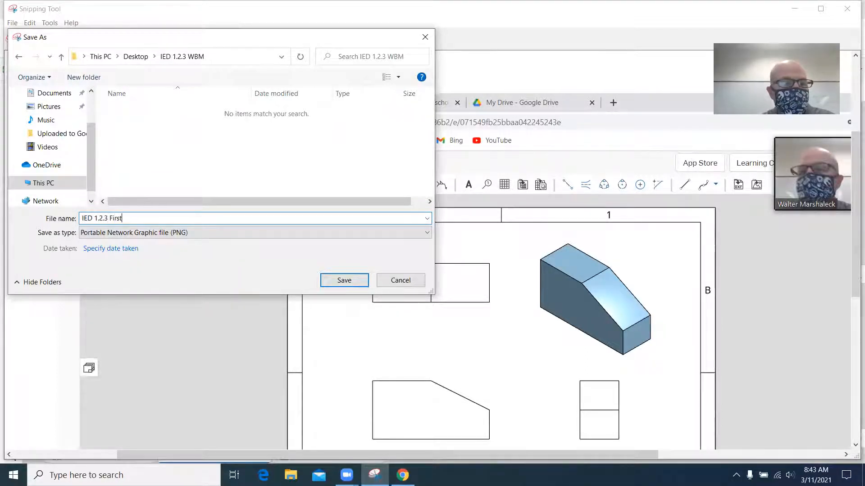
type("Part")
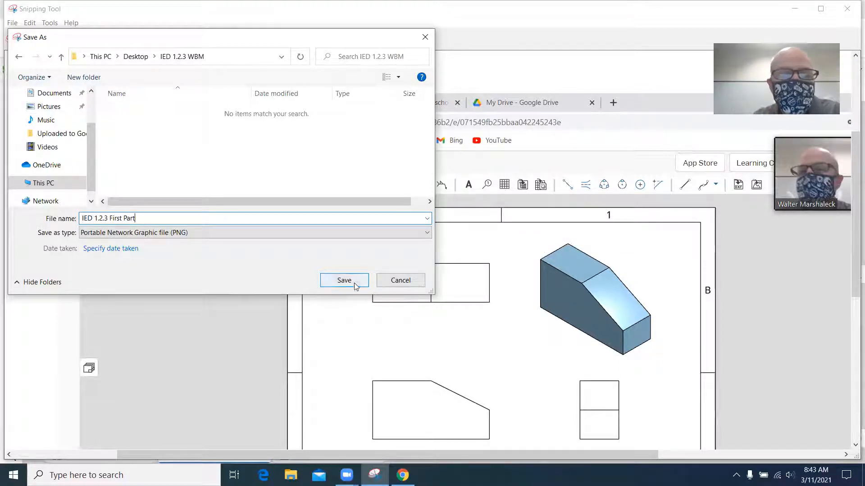
Step: Save the snip and move the IED 1.2.3 WBM folder to the desktop centre
left_click(344, 280)
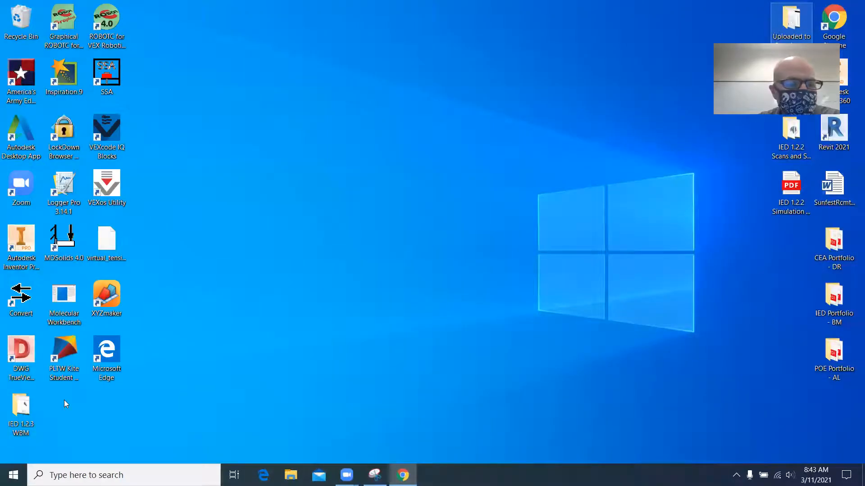
left_click_drag(22, 410, 363, 192)
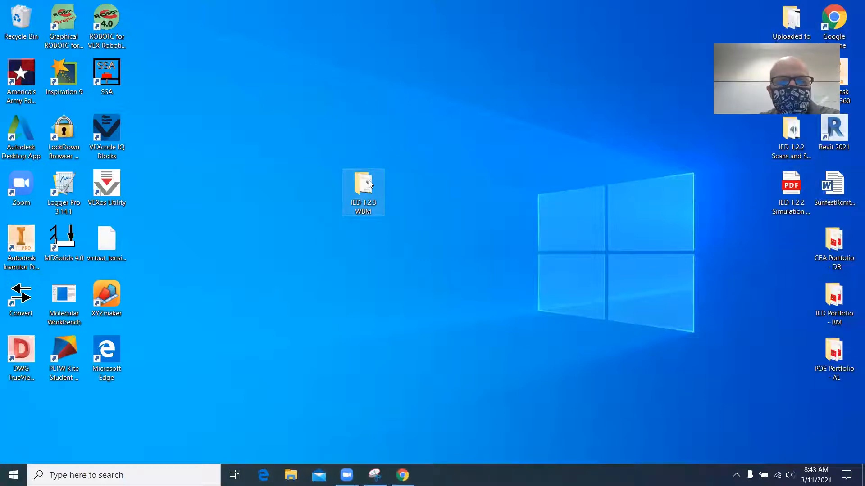
double_click(363, 192)
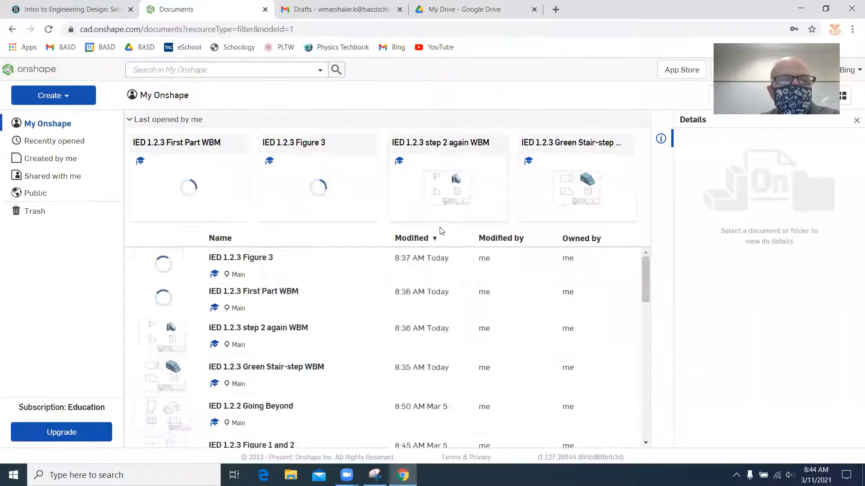
Step: Open the IED 1.2.3 Figure 3 chair drawing from My Onshape
left_click(188, 187)
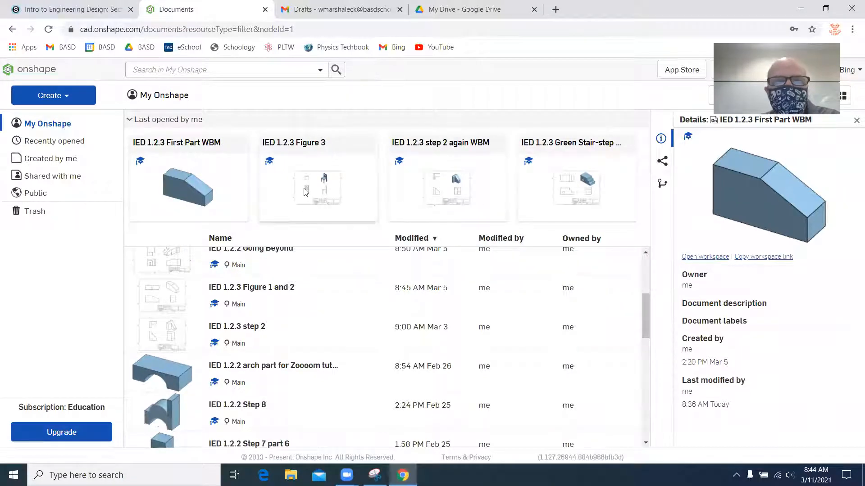
double_click(317, 187)
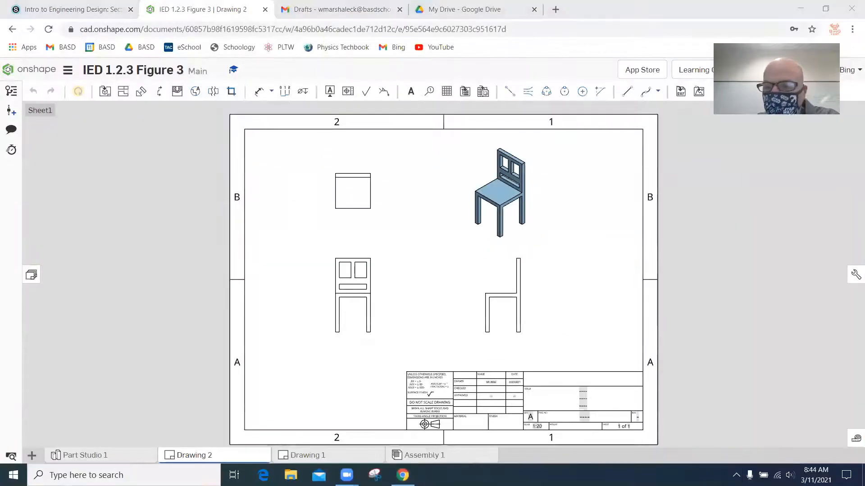
Step: Snip and save drawings as 'IED 1.2.3 Second Part' and 'IED 1.2.3 Third Part WBM' in IED 1.2.3 WBM
left_click(374, 474)
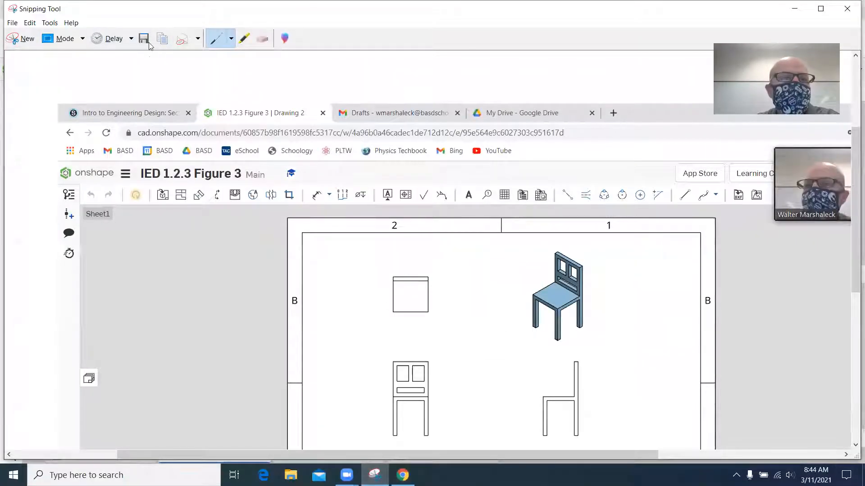
left_click(142, 38)
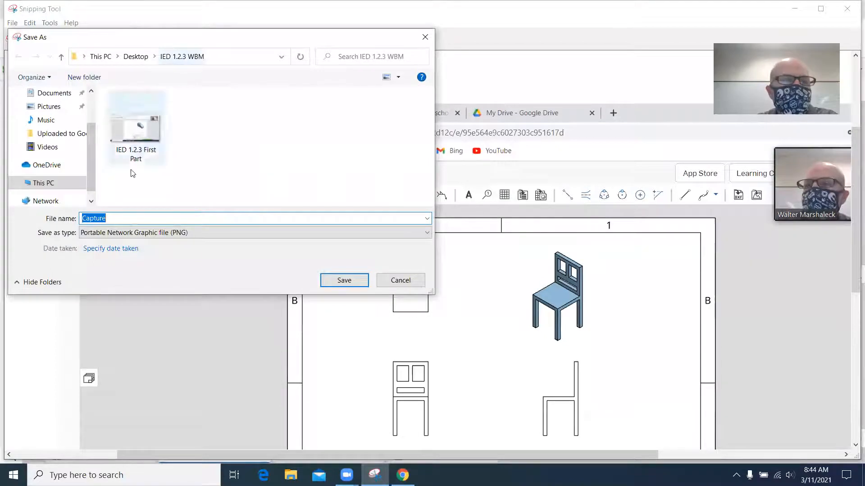
left_click(135, 121)
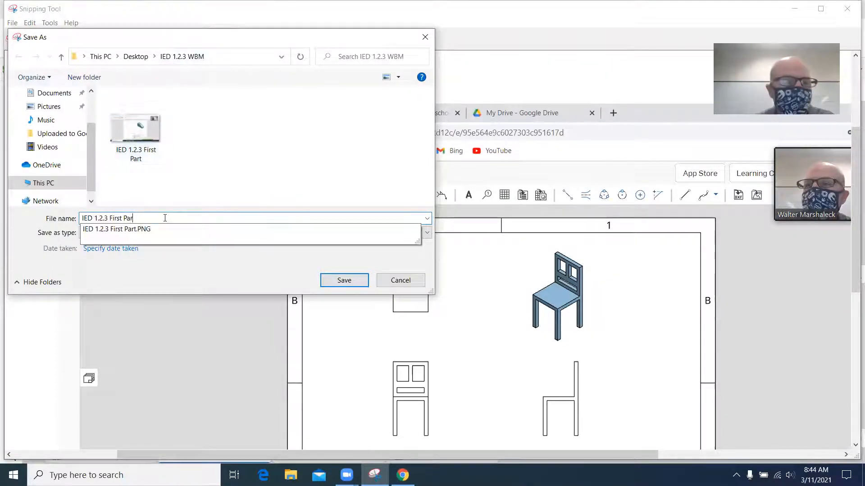
type("IED 1.2.3 Second")
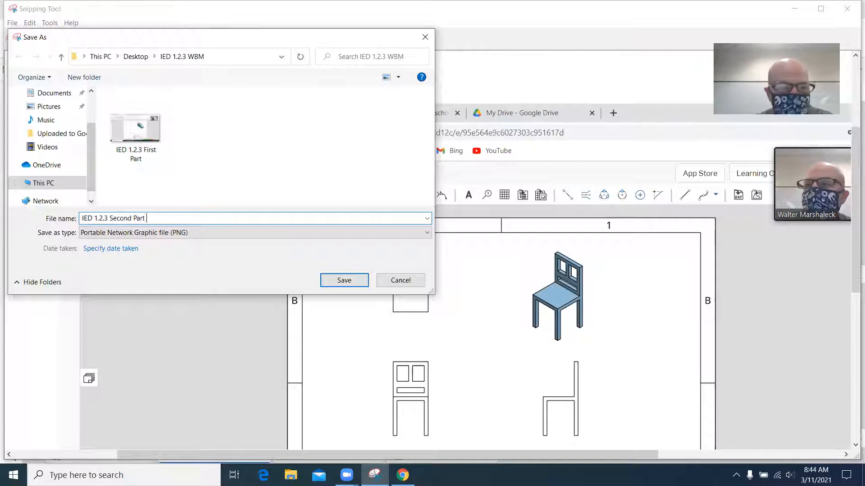
left_click(344, 280)
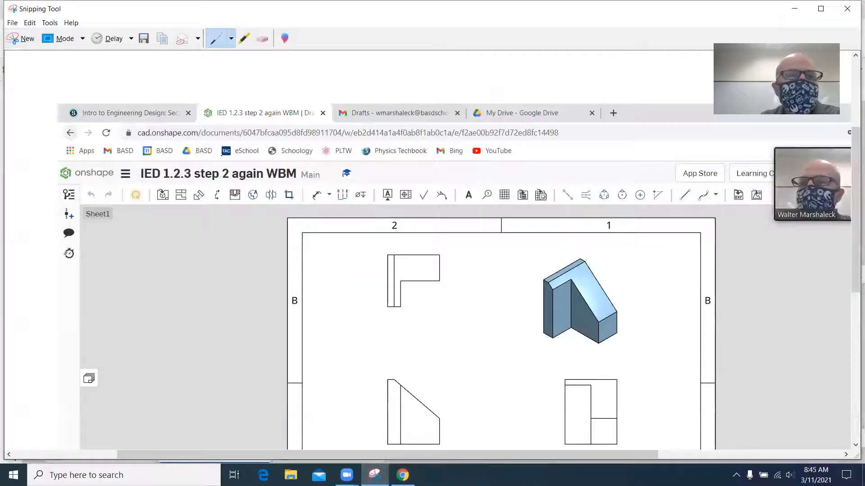
left_click(144, 38)
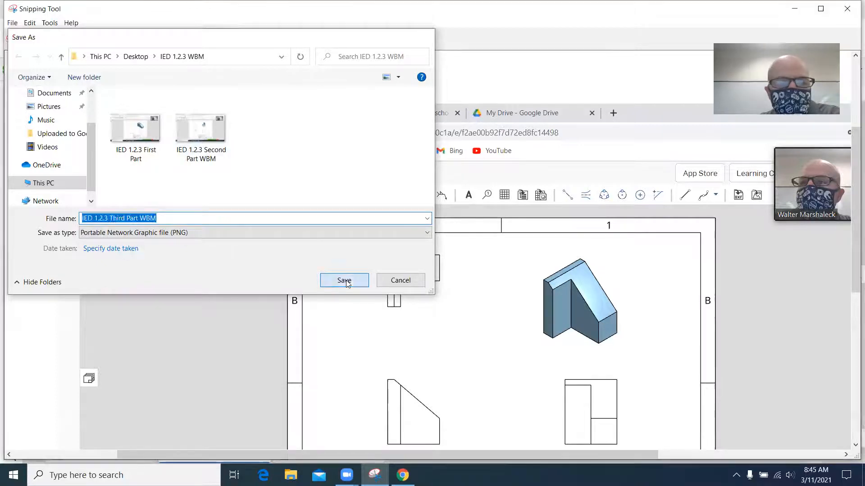
left_click(343, 280)
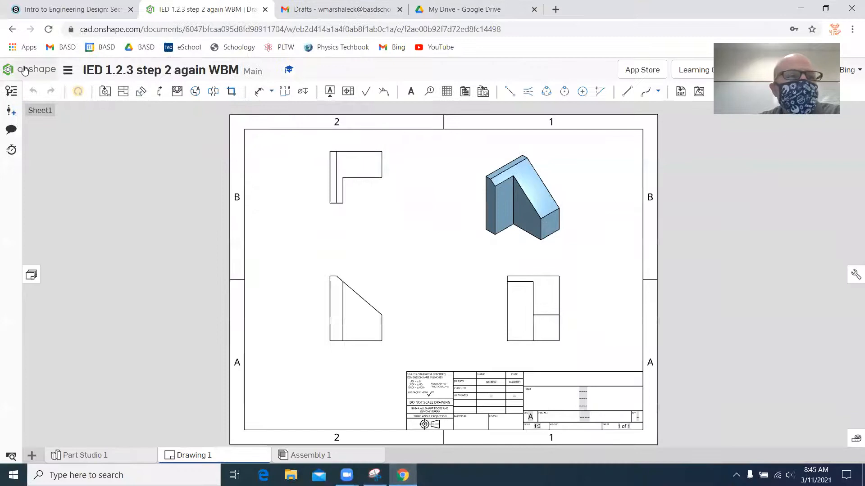
Step: Return to Documents and open the IED 1.2.3 Green Stair-step WBM drawing
left_click(31, 69)
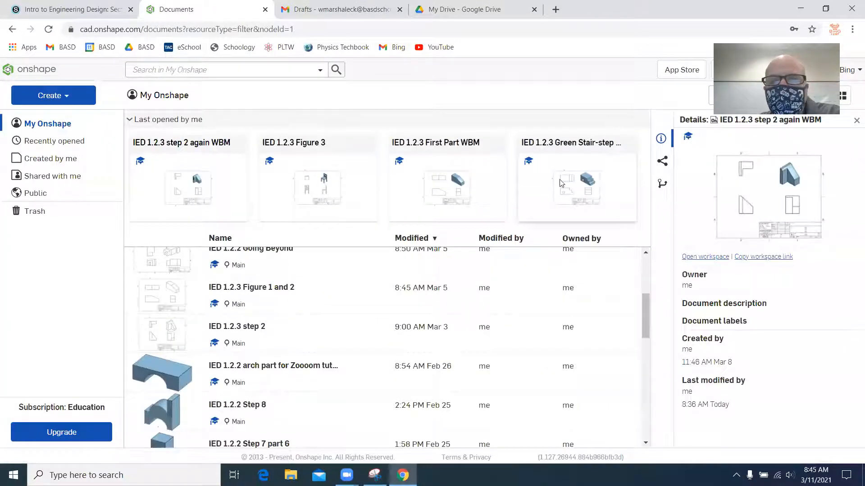
double_click(575, 187)
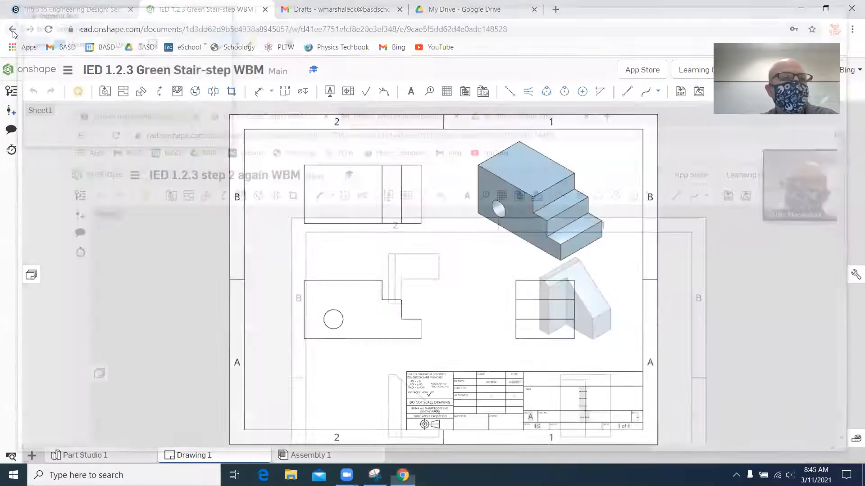
Step: Snip the stair-step drawing and save it as 'IED 1.2.3 Green Stair-step Part WBM'
left_click(374, 475)
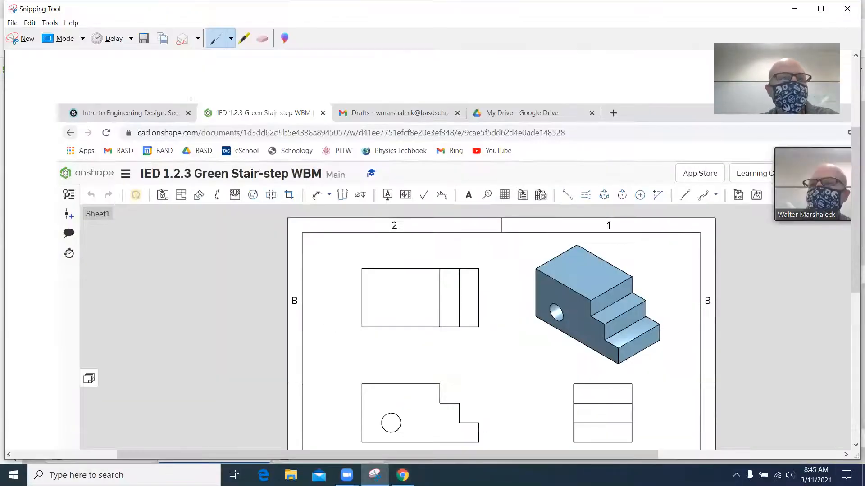
left_click(142, 38)
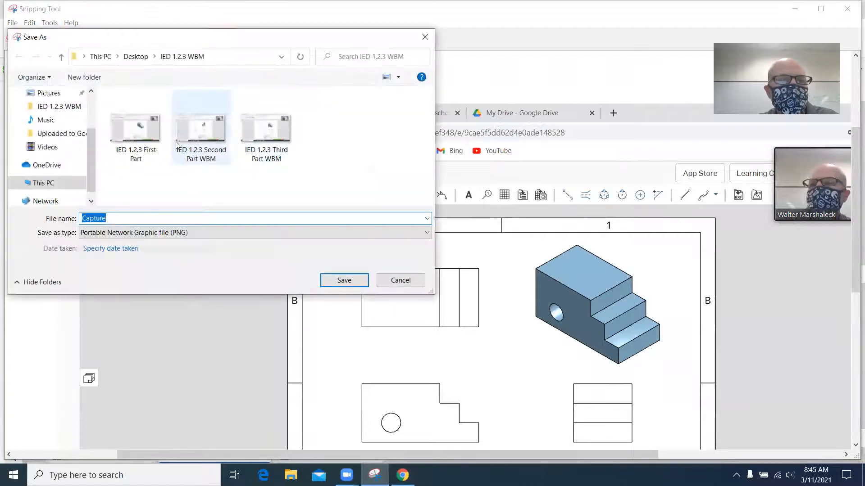
left_click(265, 127)
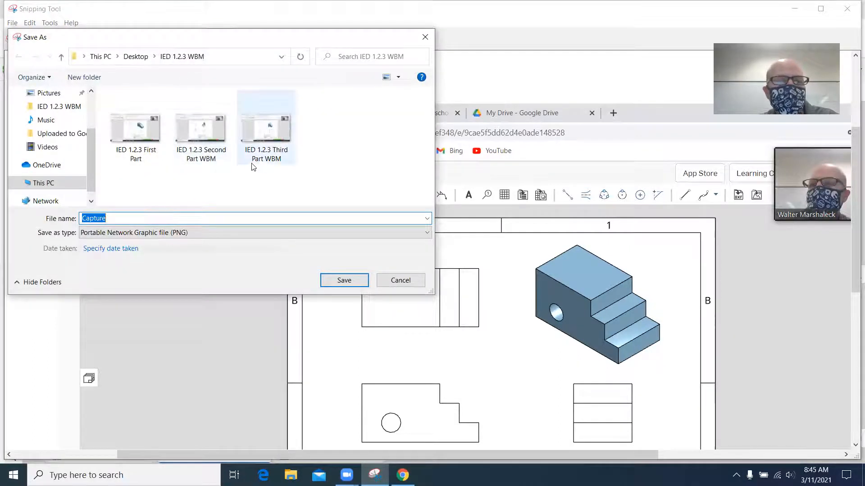
left_click(266, 124)
type("IED 1.2.3 Green Stair-step Part WBM")
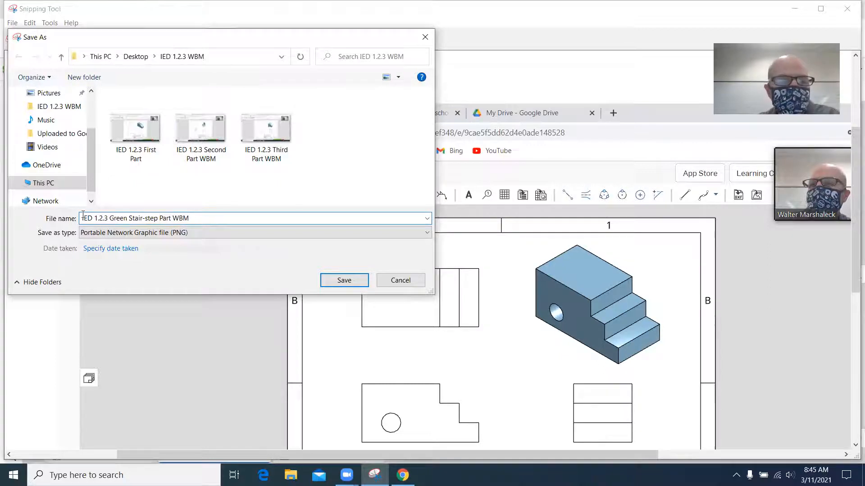
left_click(343, 280)
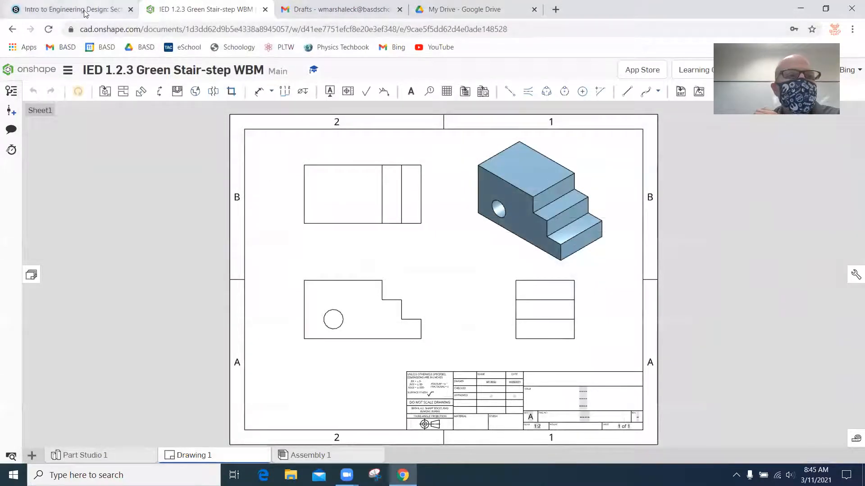
Step: Check the Schoology and Onshape tabs, then switch to the My Drive Google Drive tab
left_click(66, 9)
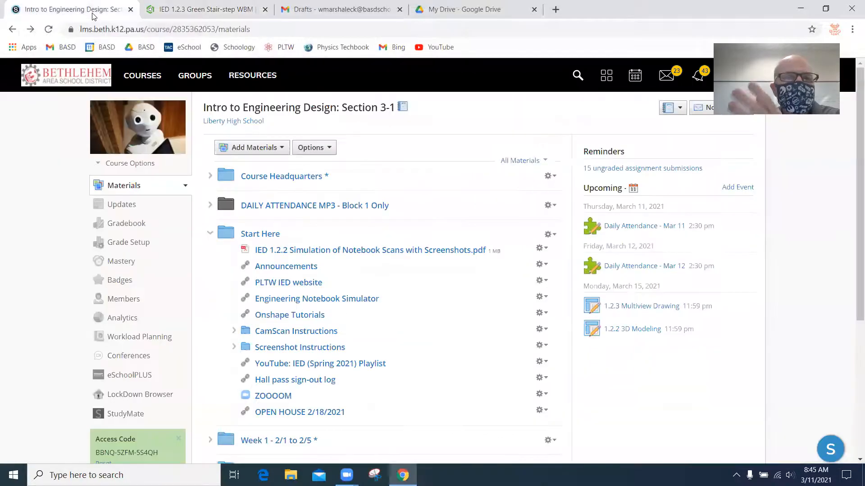
left_click(204, 9)
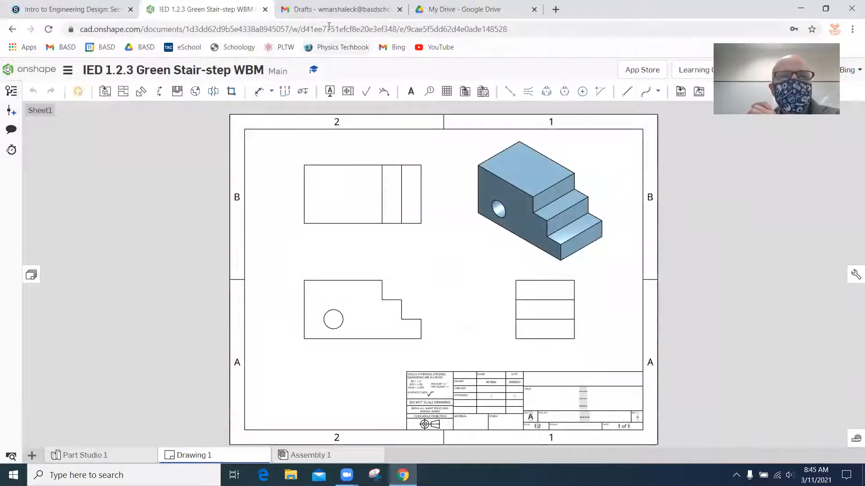
mouse_move(342, 9)
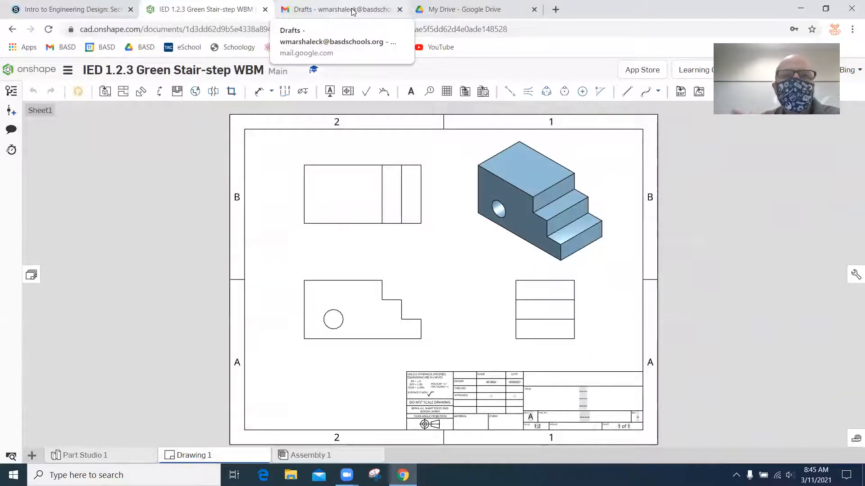
left_click(465, 9)
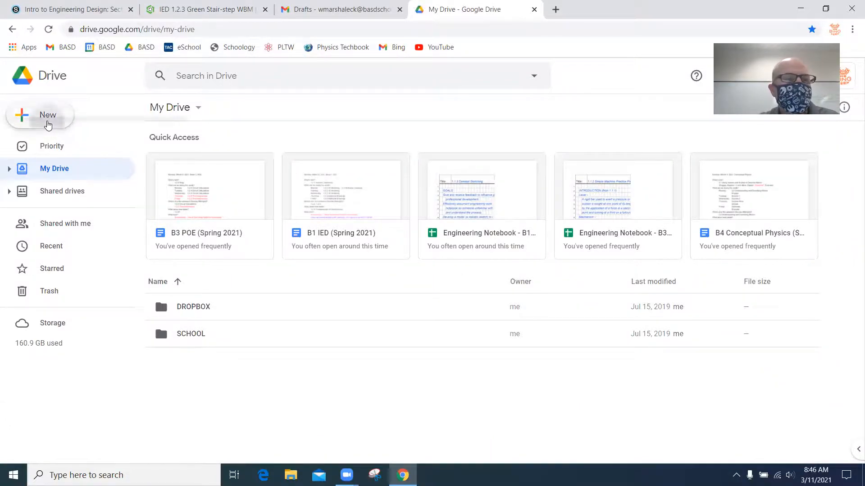
Step: Create a Drive folder named 'IED 1.2.3 WBM' in My Drive and open it
left_click(48, 115)
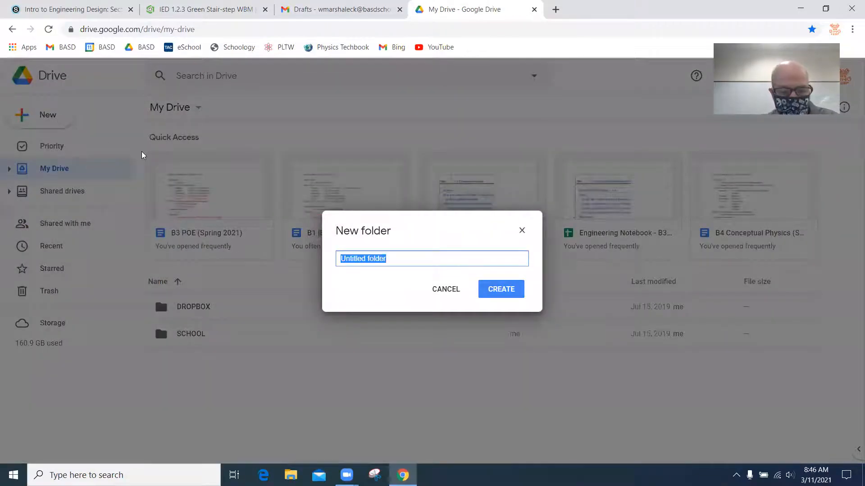
type("IED 1.2.3 WBM")
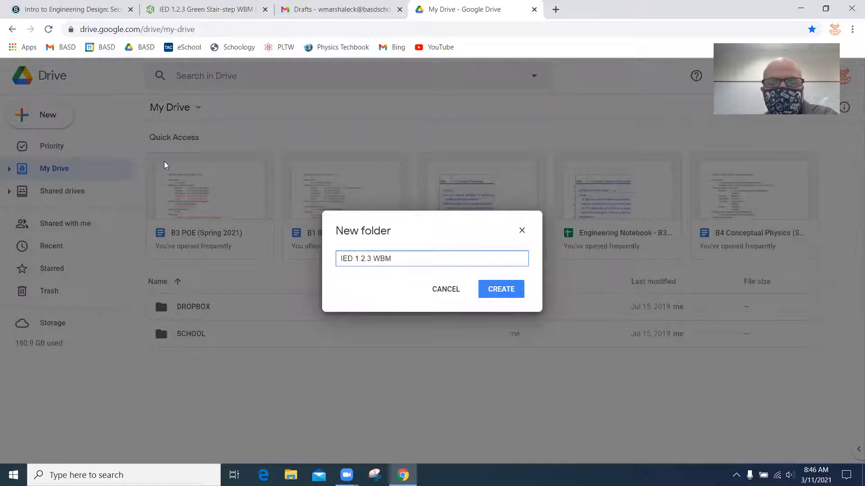
left_click(500, 289)
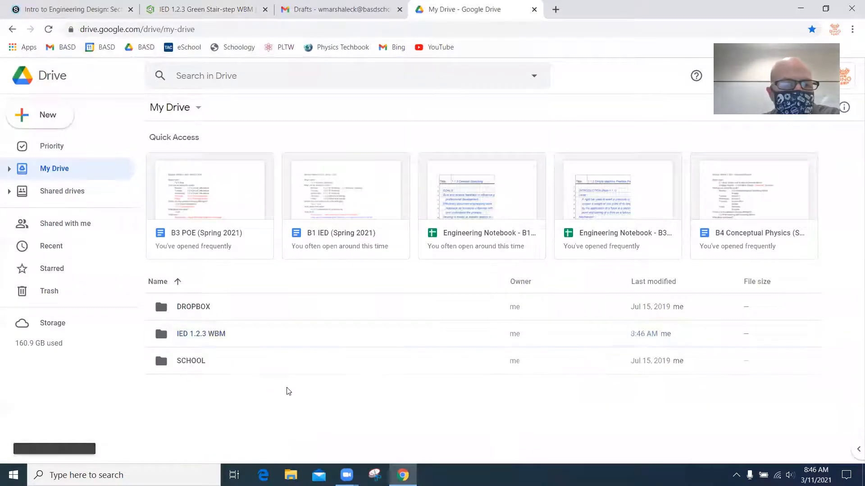
double_click(201, 334)
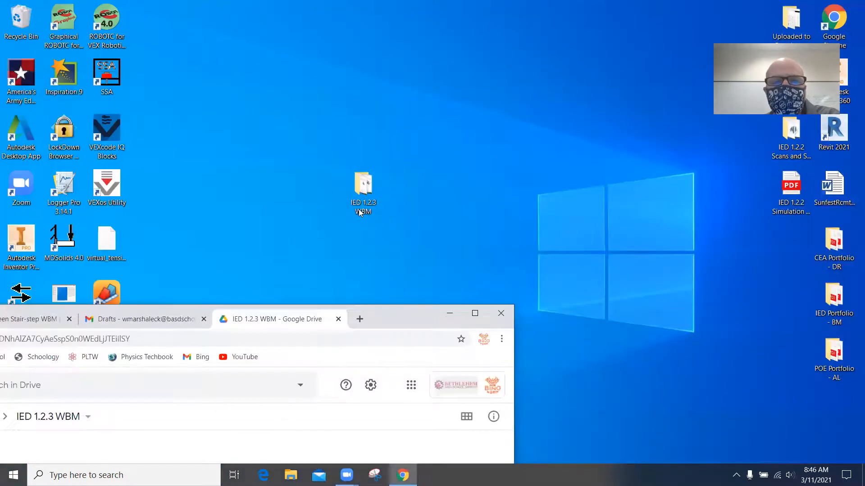
Step: Upload the First, Second, Third Part and Green Stair-step PNGs into the Drive folder
left_click(363, 192)
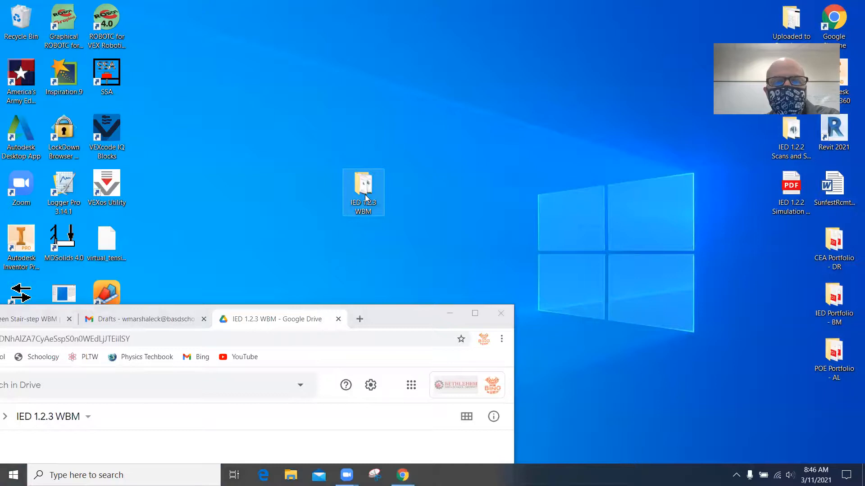
double_click(363, 187)
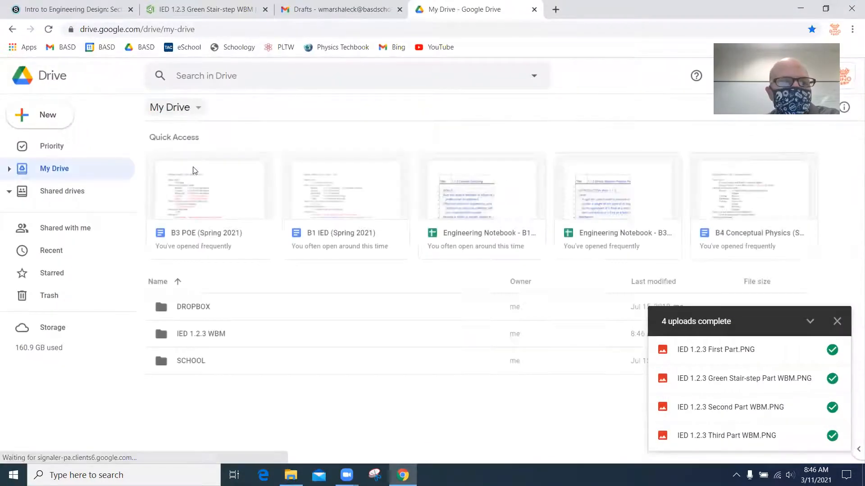
double_click(201, 334)
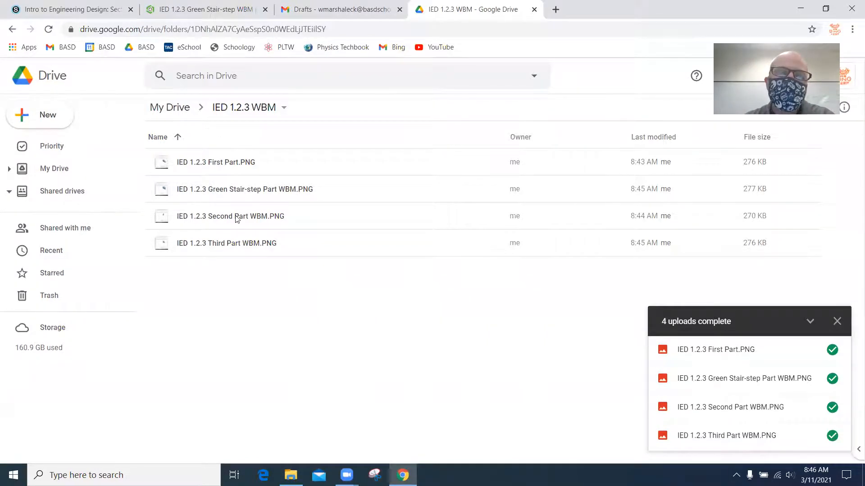
mouse_move(230, 215)
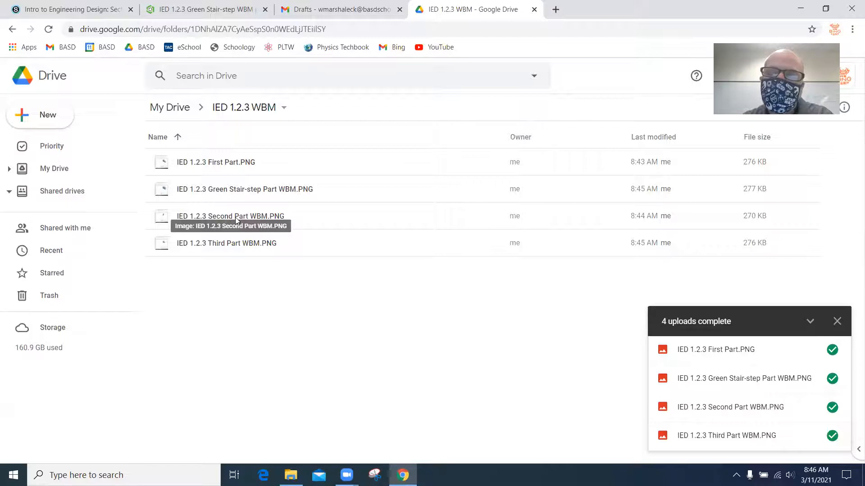
mouse_move(271, 258)
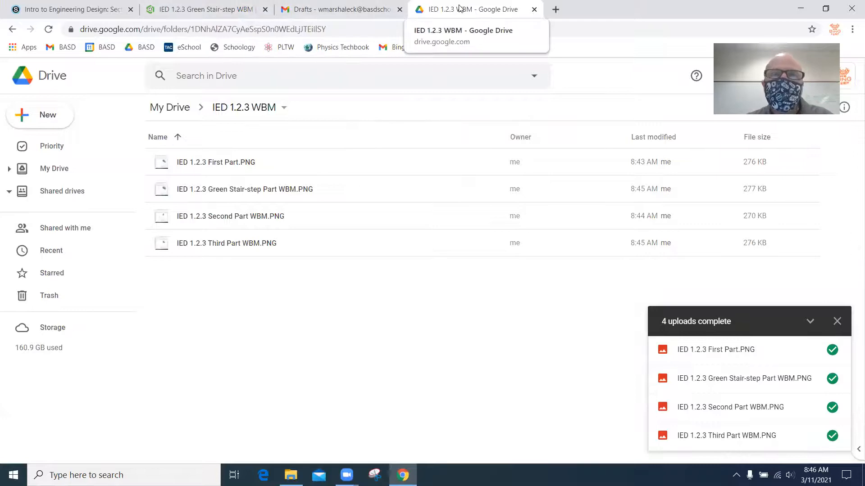
Step: Compose a Gmail message to yourself with subject 'IED 1.2.3' and start attaching files
left_click(340, 10)
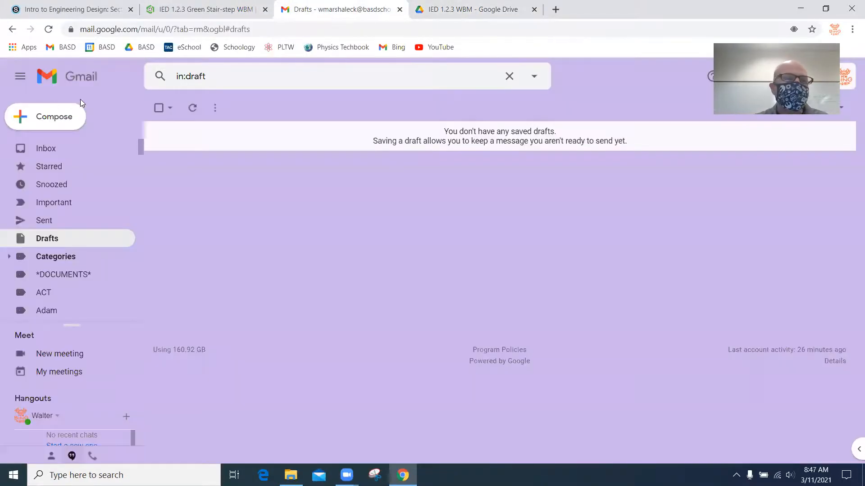
left_click(45, 117)
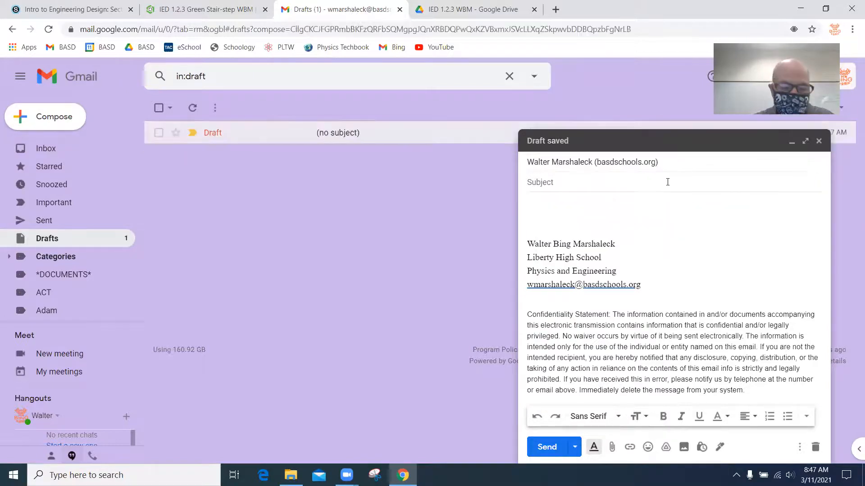
type("IED 1.2.3")
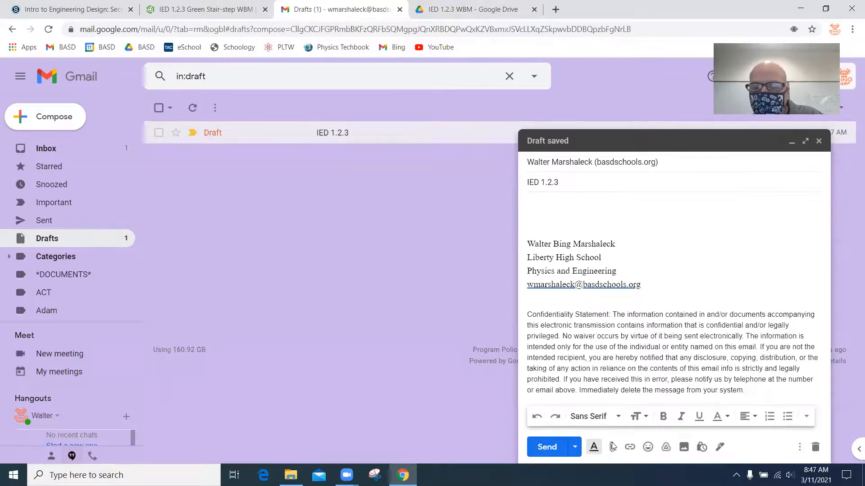
left_click(612, 447)
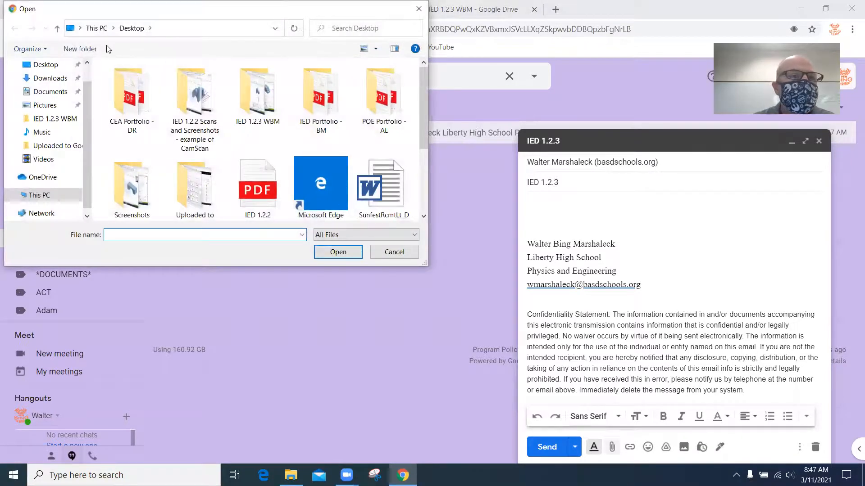
Step: Attach the four WBM drawing PNGs from IED 1.2.3 WBM and send the email
left_click(257, 94)
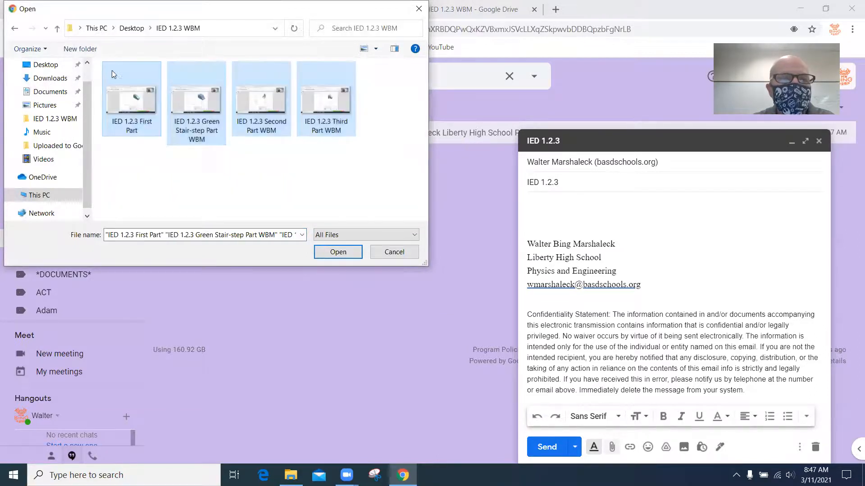
left_click(337, 251)
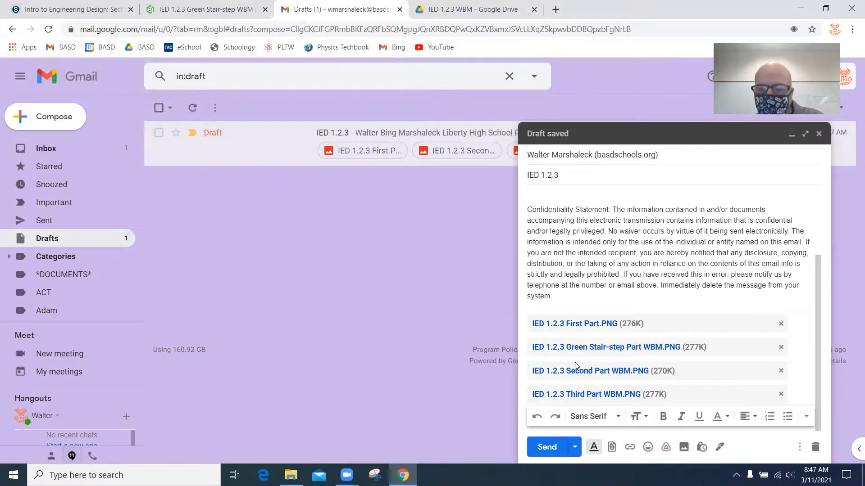
left_click(546, 447)
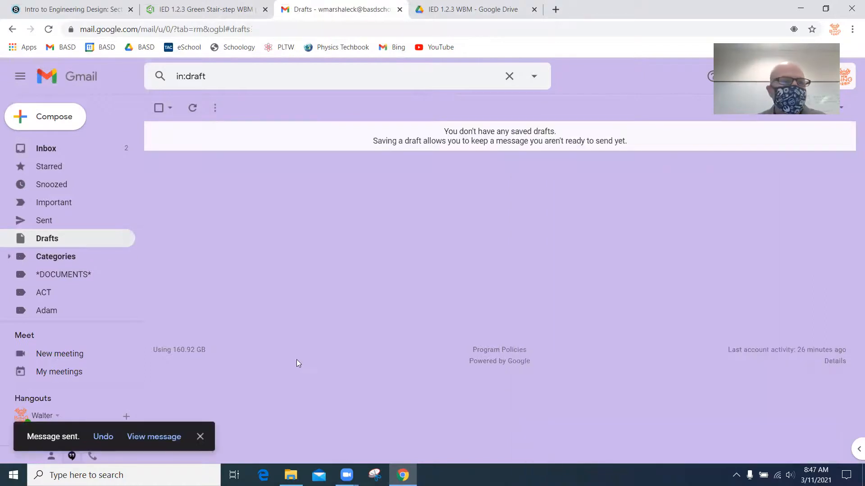
mouse_move(46, 148)
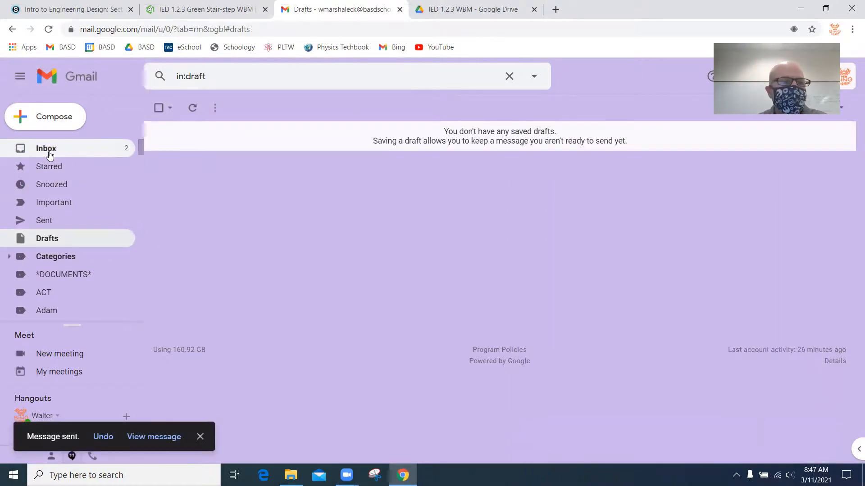